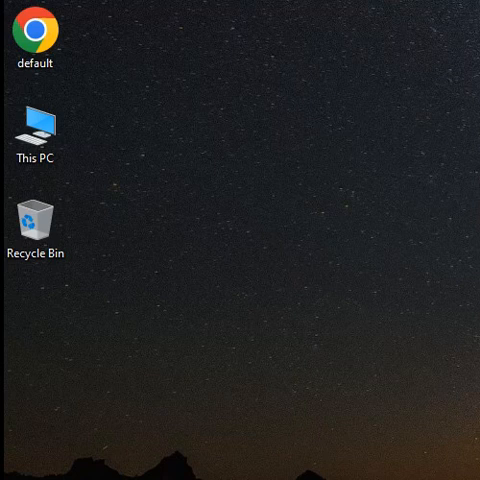
{"action": "mouse_move", "coordinate": [92, 84]}
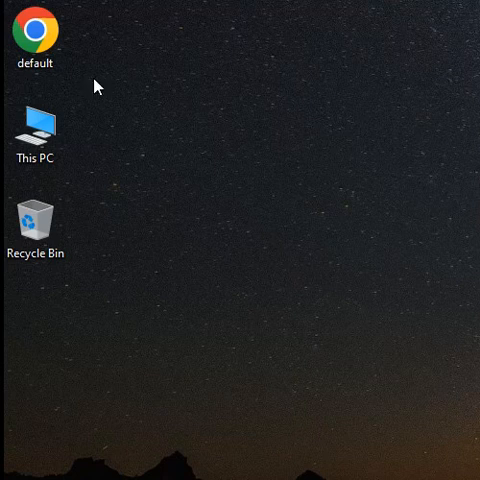
View default.html in the browser showing Hello World1 and Hello World2, then return to Notepad
{"action": "right_click", "coordinate": [30, 33]}
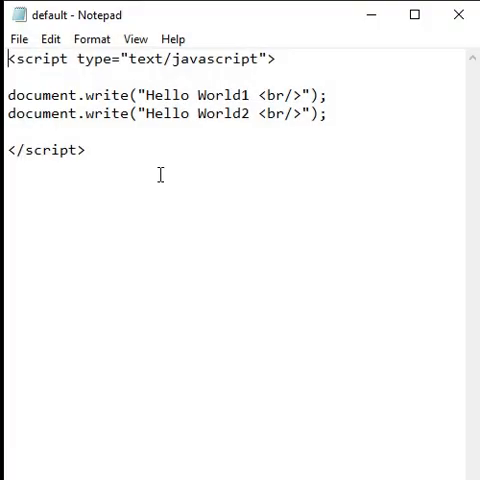
{"action": "mouse_move", "coordinate": [73, 103]}
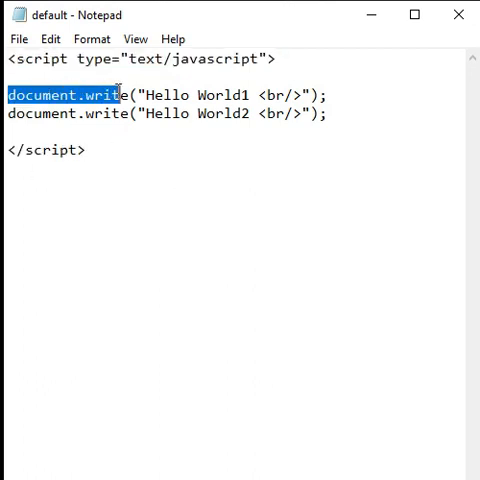
{"action": "left_click", "coordinate": [6, 113]}
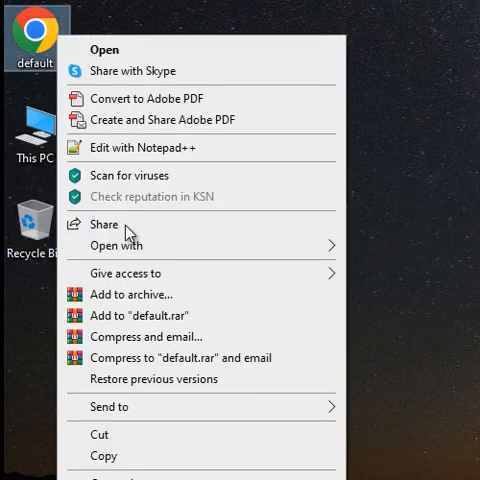
{"action": "left_click", "coordinate": [99, 49]}
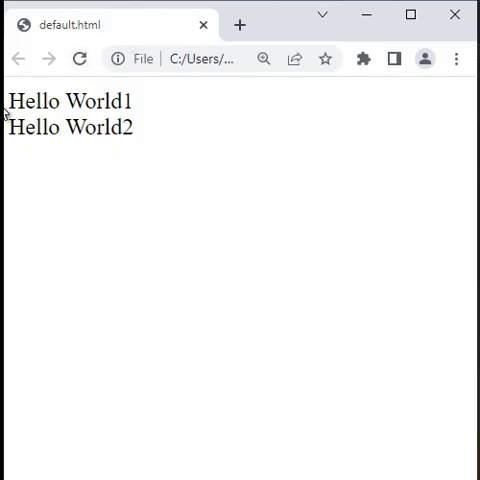
{"action": "double_click", "coordinate": [67, 127]}
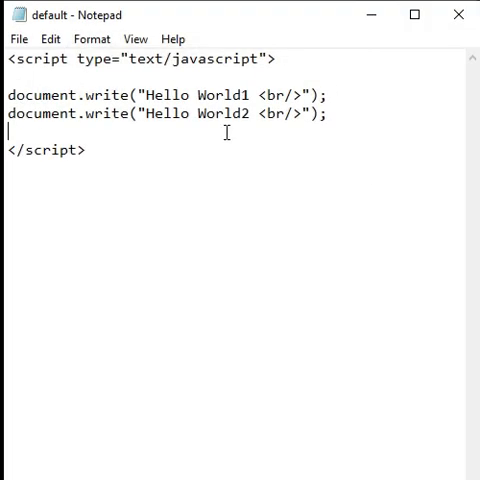
Wrap Hello World1 in <b> tags so it renders bold
{"action": "type", "text": "<b>"}
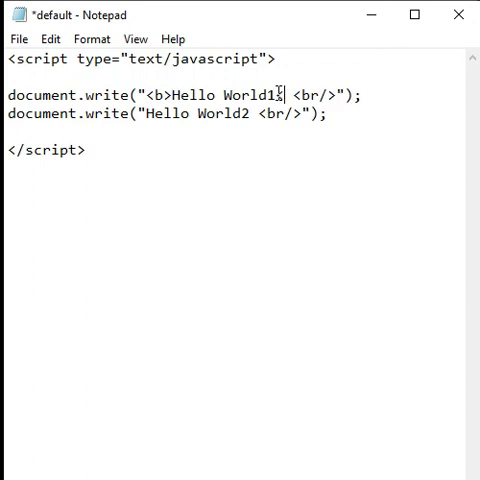
{"action": "left_click", "coordinate": [13, 38]}
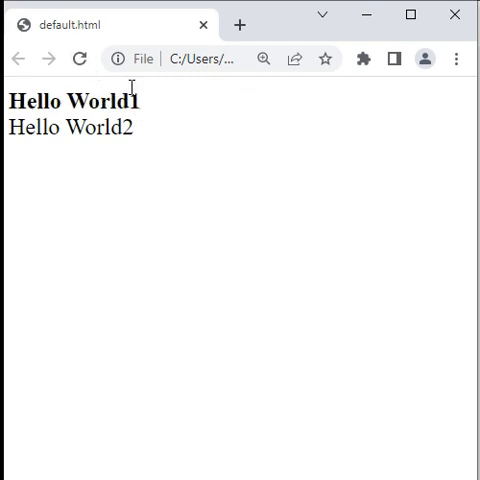
{"action": "mouse_move", "coordinate": [228, 157]}
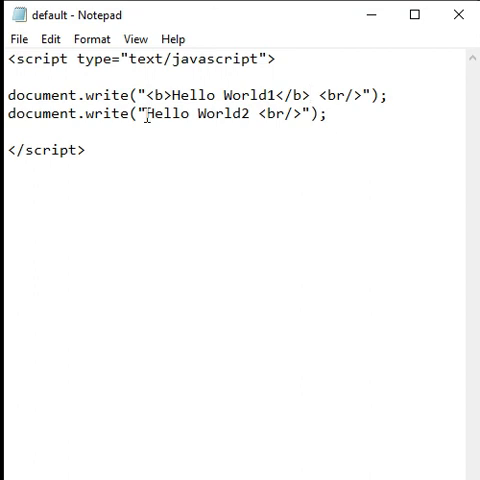
Wrap Hello World2 in <i> tags so it renders italic
{"action": "type", "text": "<i>"}
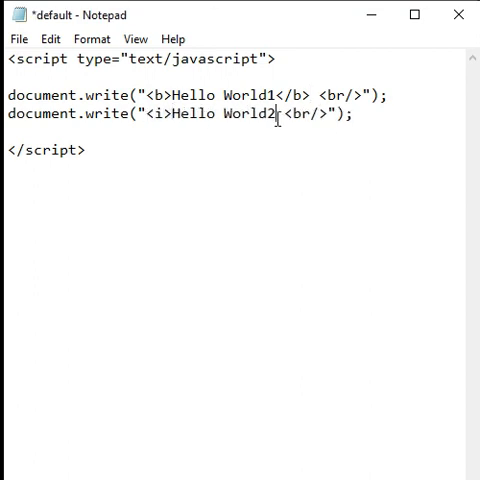
{"action": "left_click", "coordinate": [14, 38]}
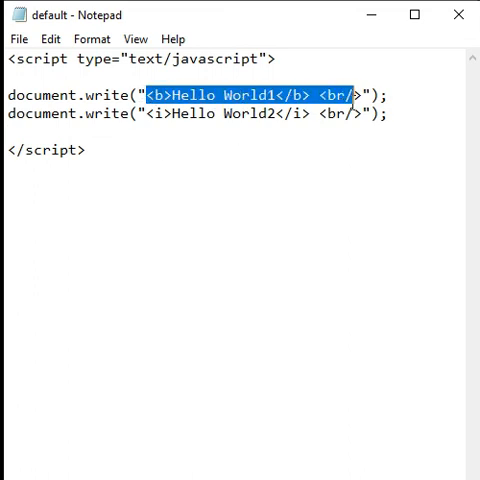
{"action": "mouse_move", "coordinate": [398, 183]}
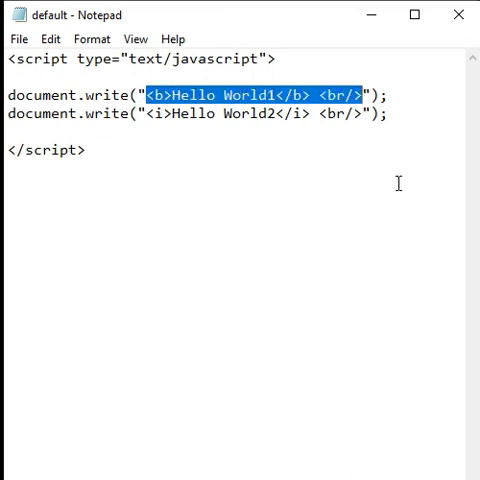